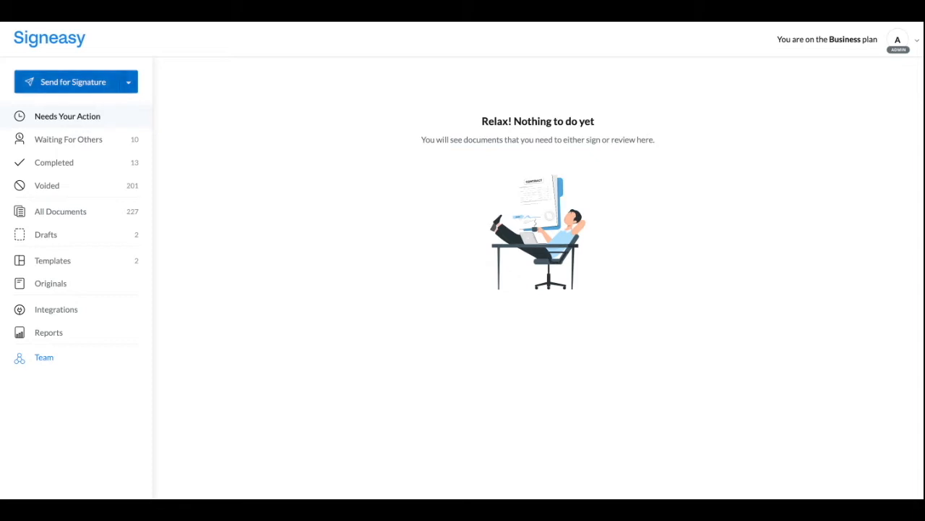
Start a new signature request with the COVID-19 Liability Waiver as the document.
click(72, 81)
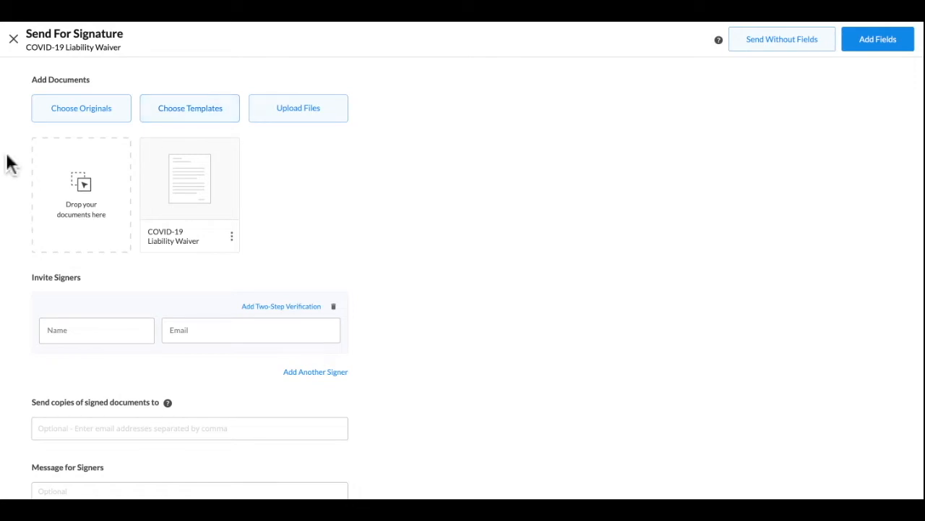
Add two signers in a set signing order, with two-step verification for the first.
scroll(down, 3)
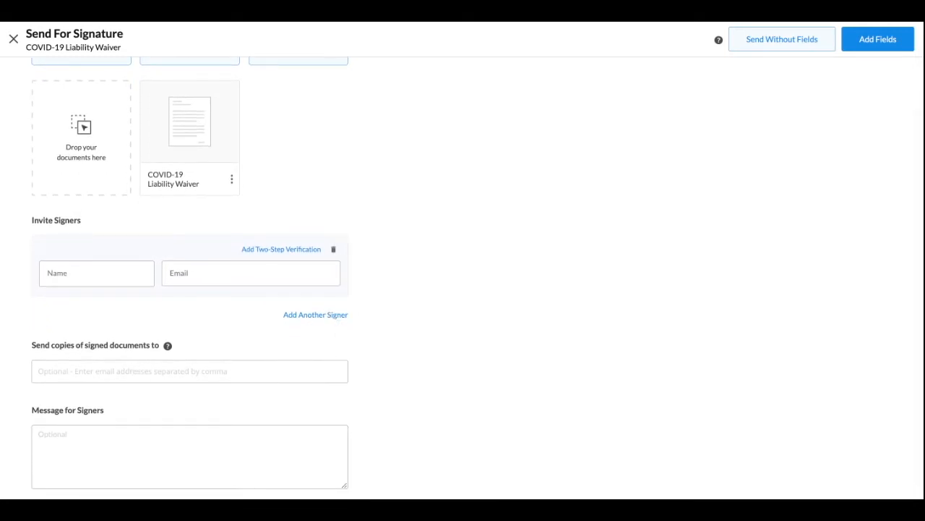
click(96, 272)
text(Abhi)
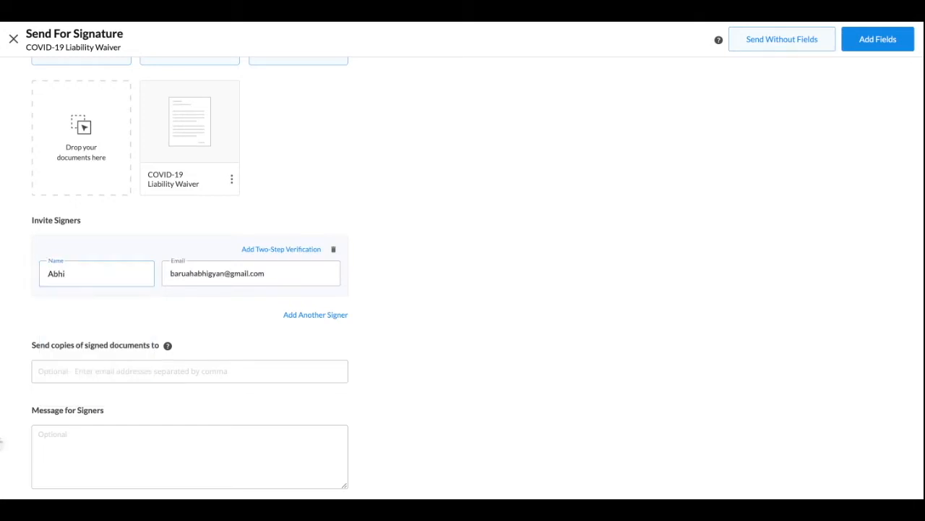
click(315, 314)
text(Abheesh)
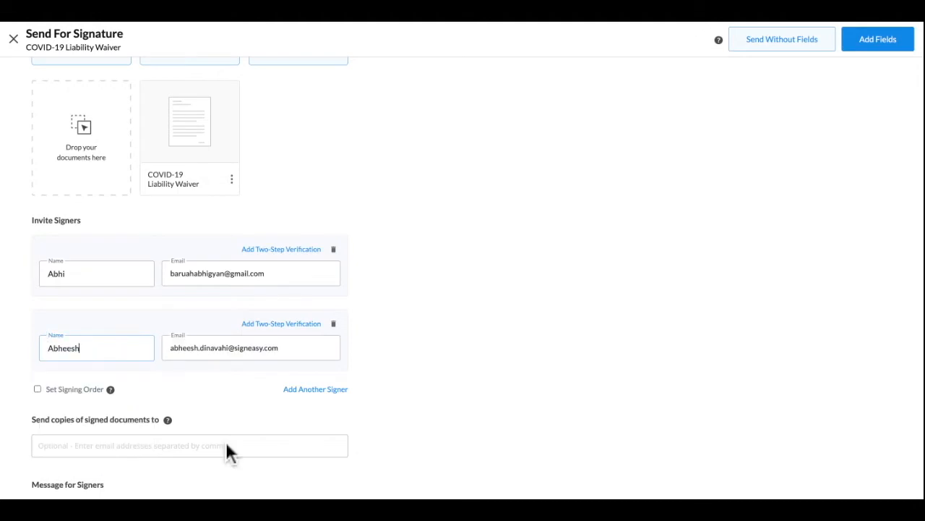
scroll(down, 3)
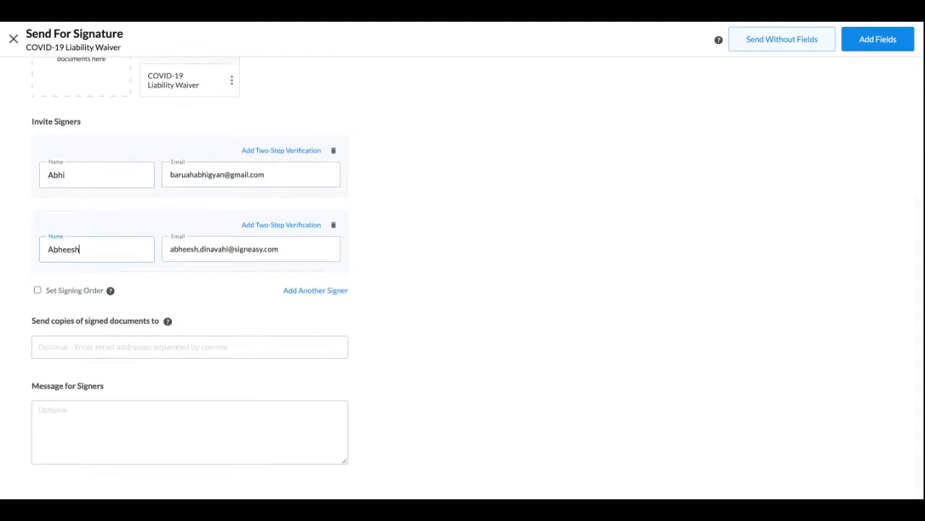
click(38, 290)
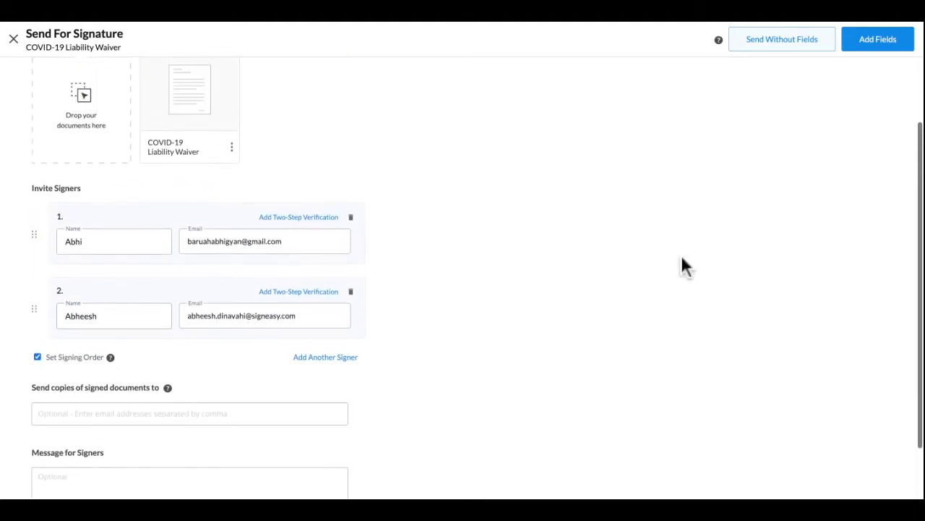
mouse_move(97, 170)
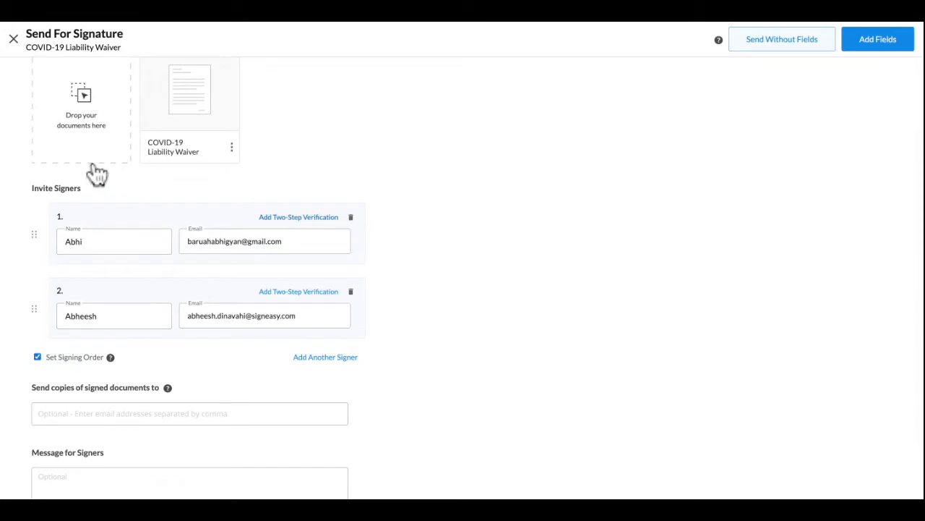
click(298, 217)
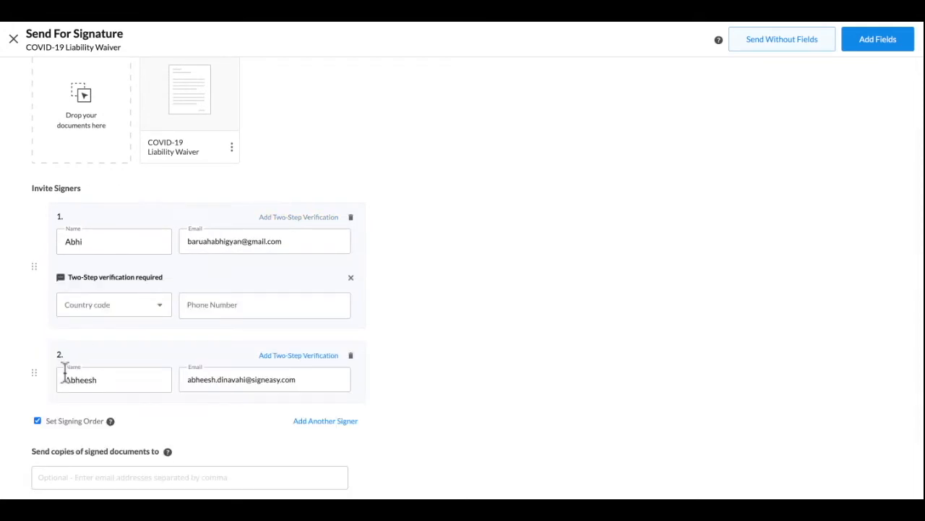
click(878, 39)
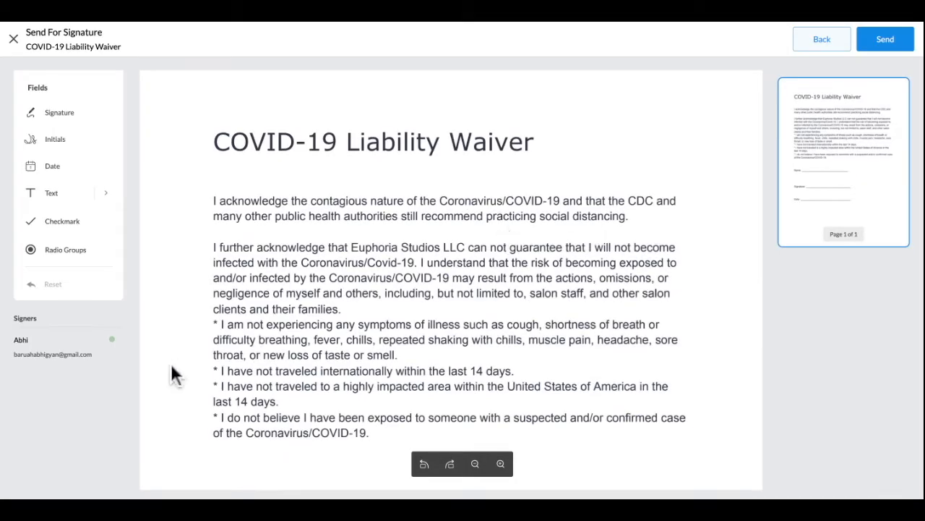
Place signature, name and date fields on the waiver, switching Required off for the date.
scroll(down, 3)
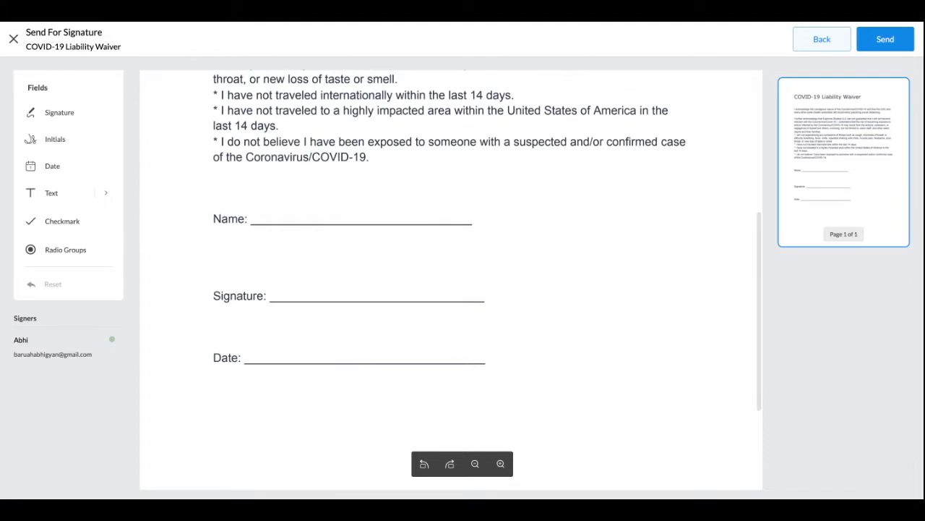
mouse_move(55, 138)
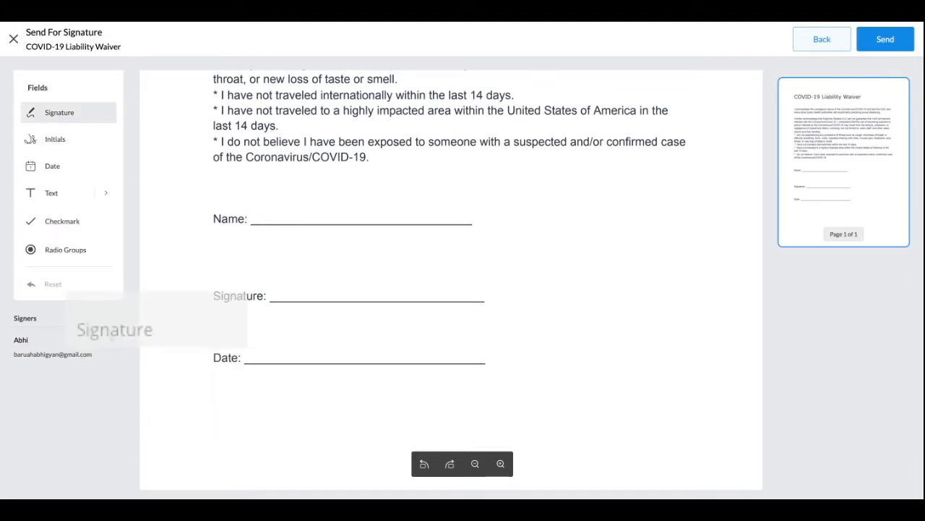
click(324, 286)
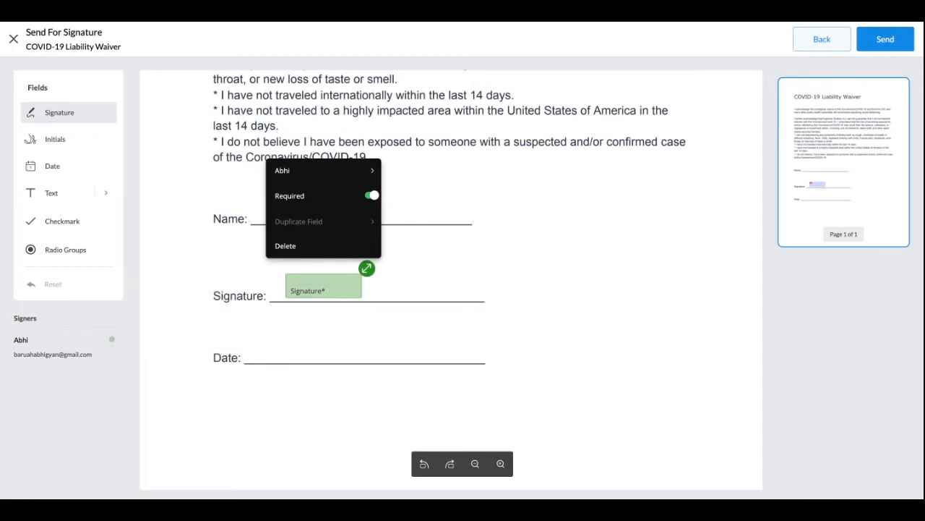
click(52, 192)
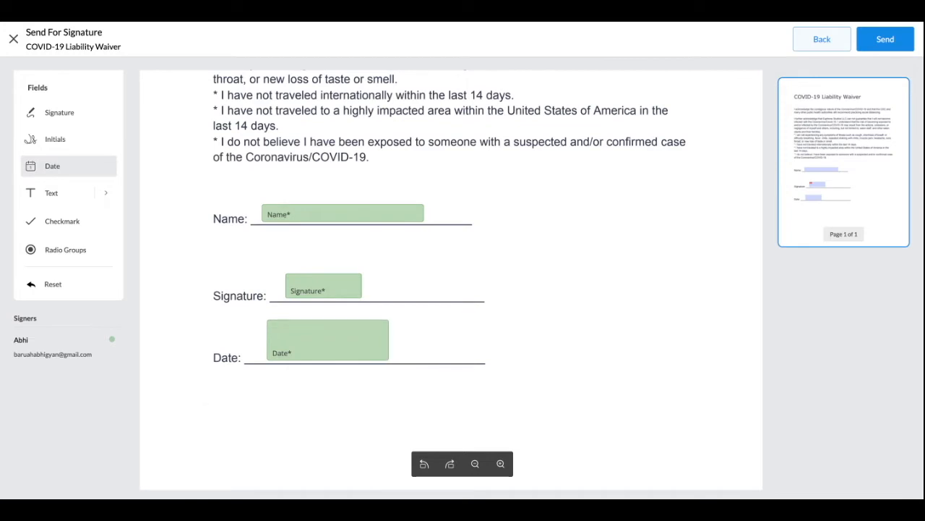
click(327, 340)
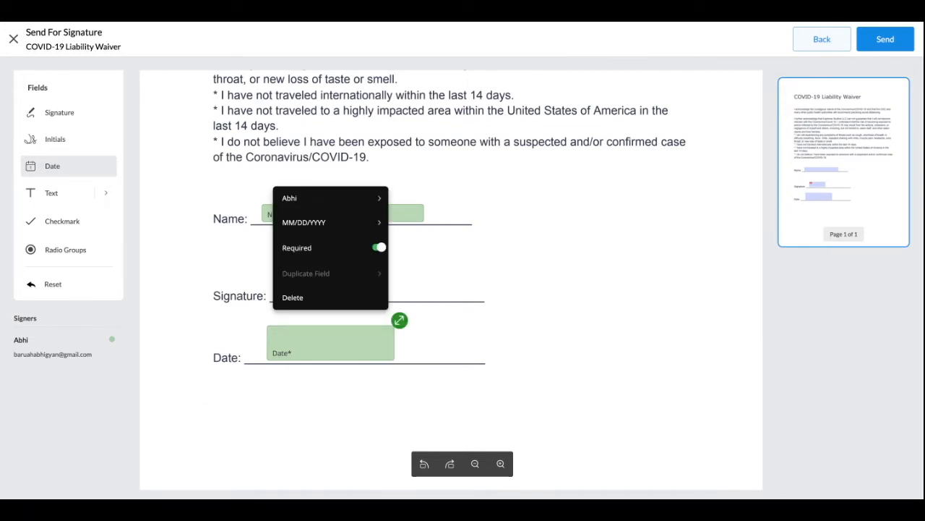
click(379, 247)
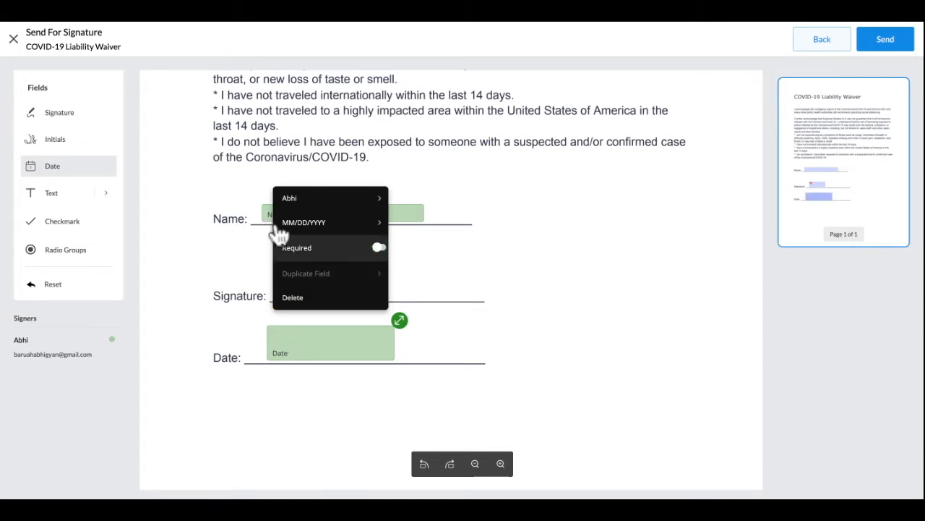
click(517, 206)
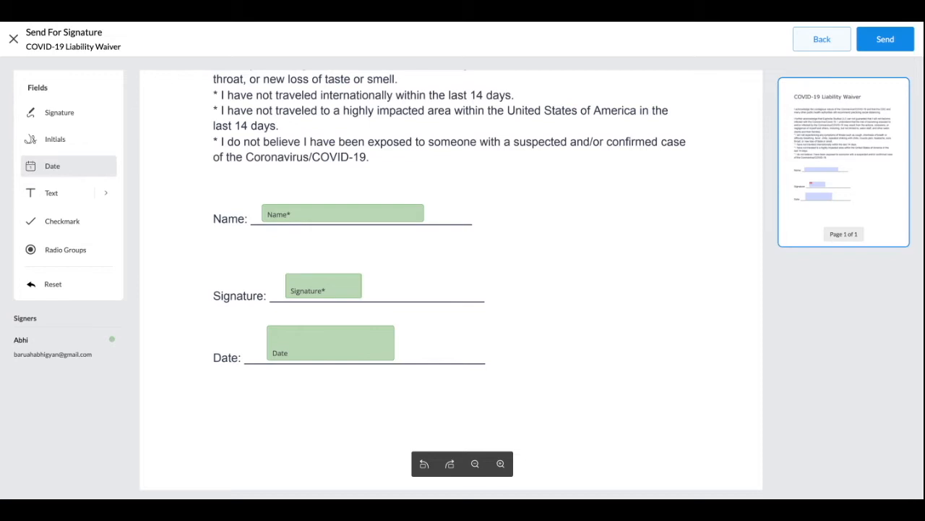
mouse_move(199, 434)
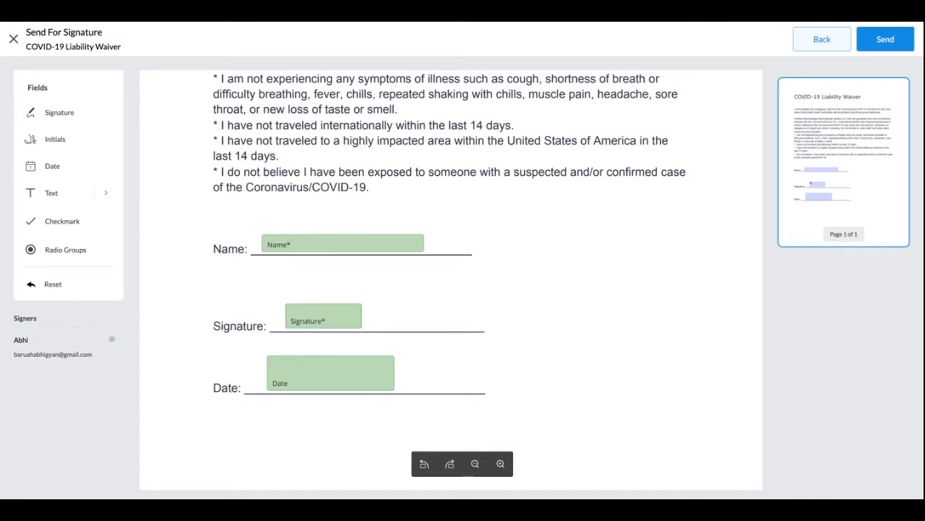
click(13, 38)
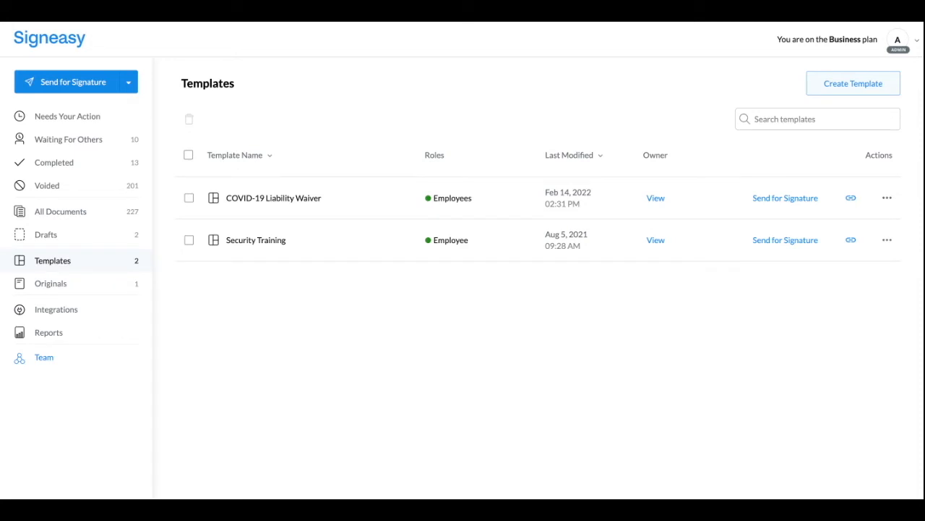
mouse_move(196, 390)
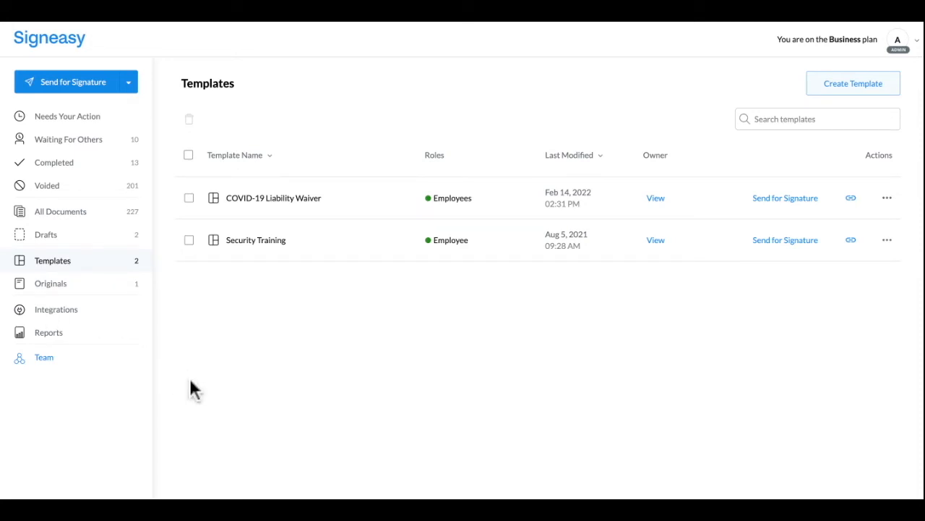
mouse_move(311, 415)
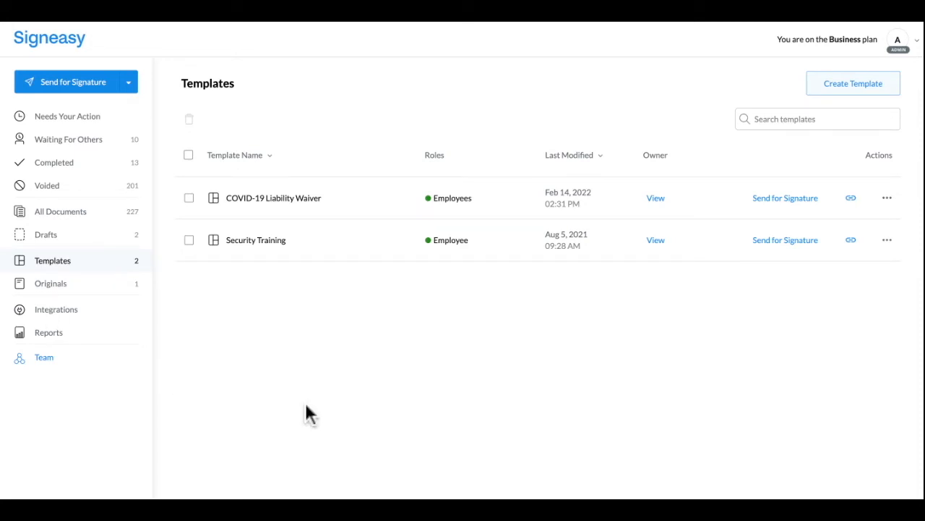
mouse_move(350, 429)
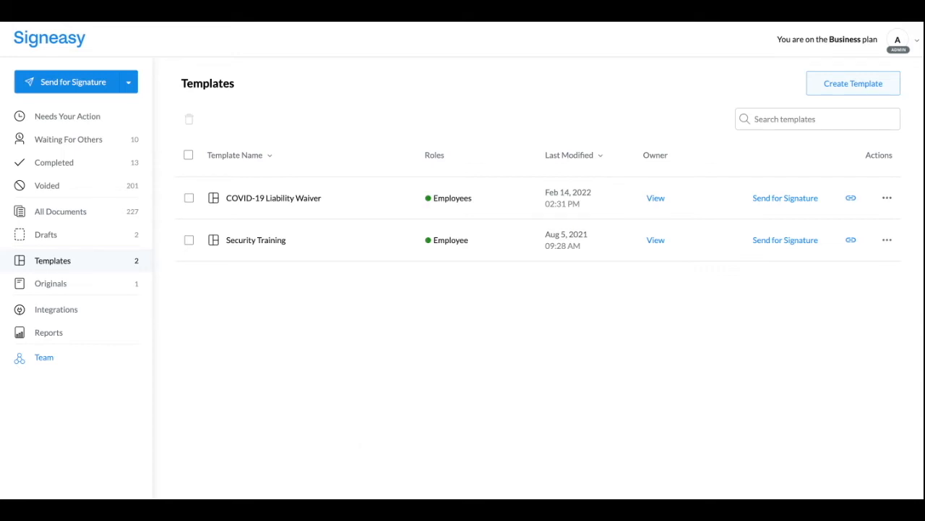
Create a COVID-19 Liability Waiver template with an 'employees' signer role.
click(853, 83)
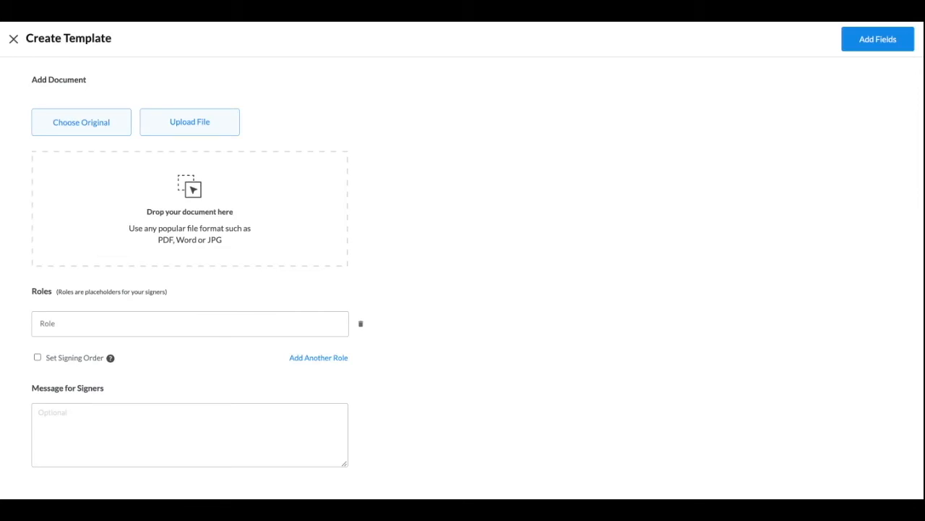
click(81, 121)
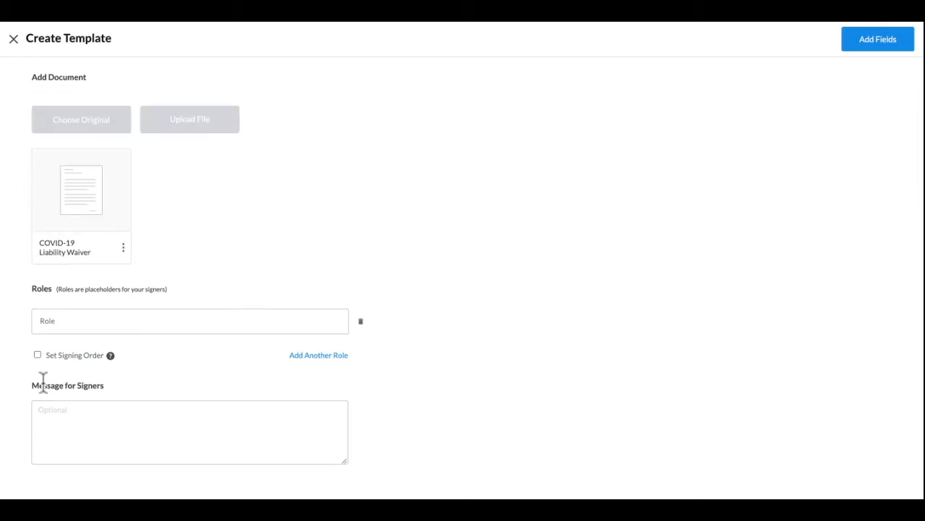
text(employees)
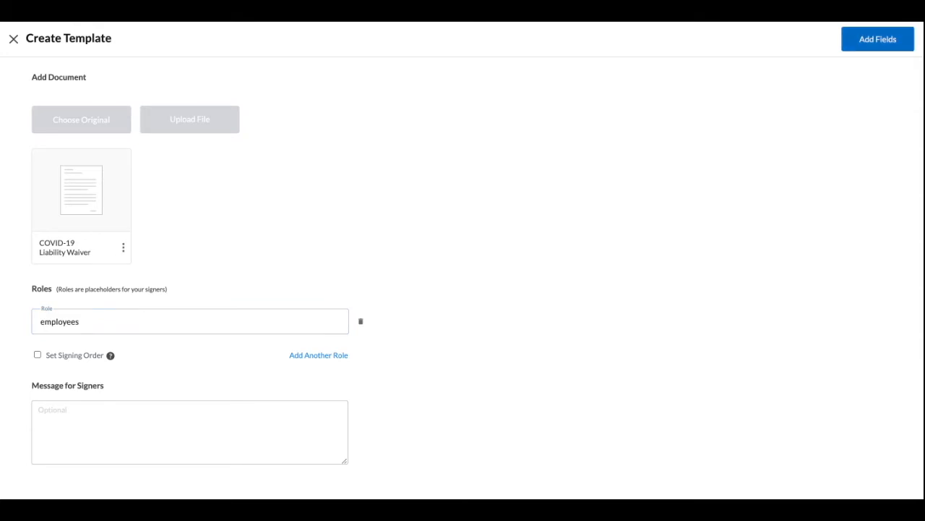
click(877, 39)
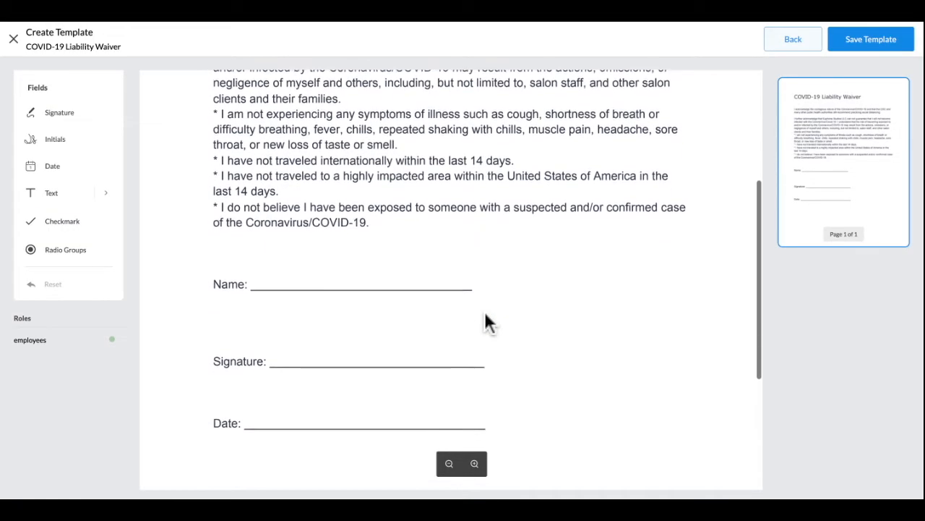
scroll(down, 3)
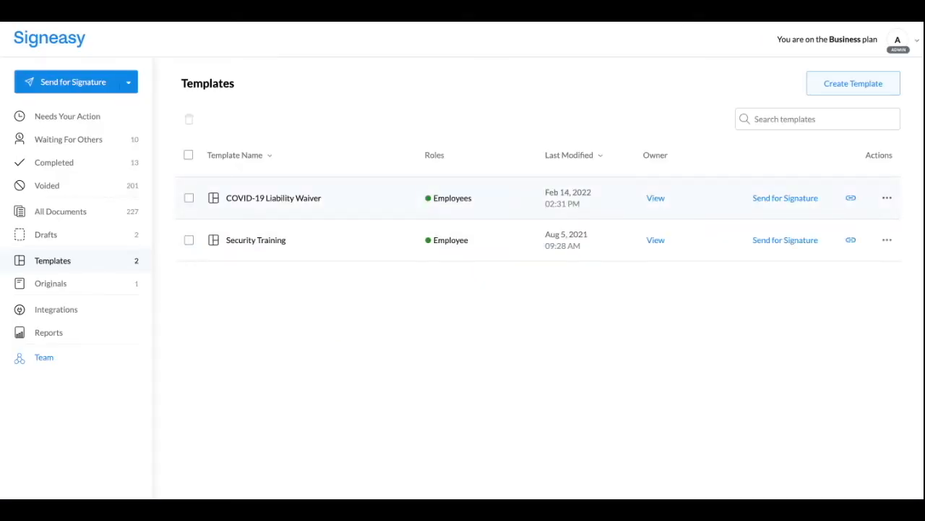
click(887, 198)
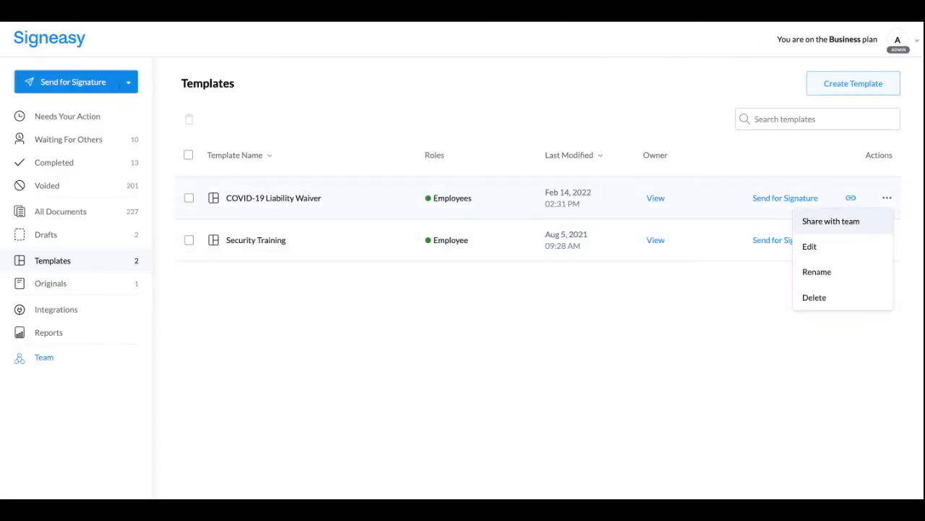
click(656, 452)
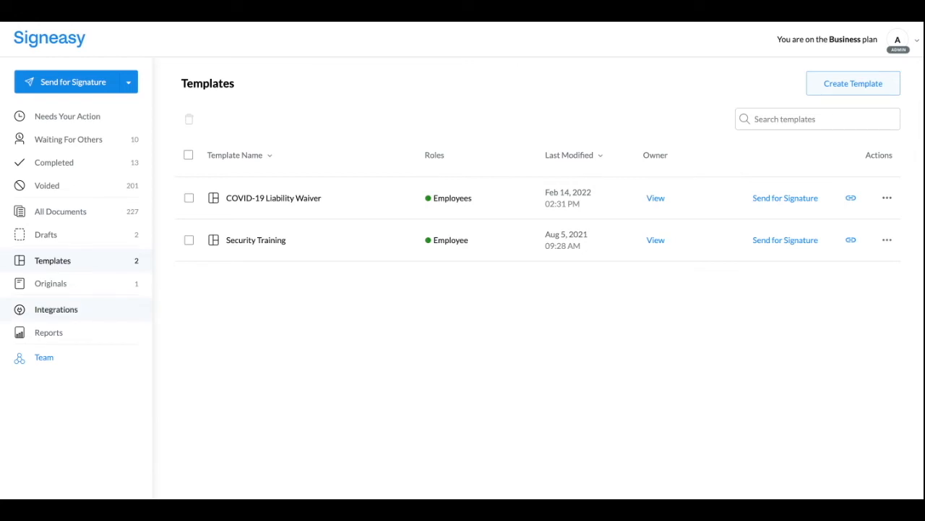
Filter integrations by Google, Microsoft and Salesforce, then return to the inbox.
click(56, 309)
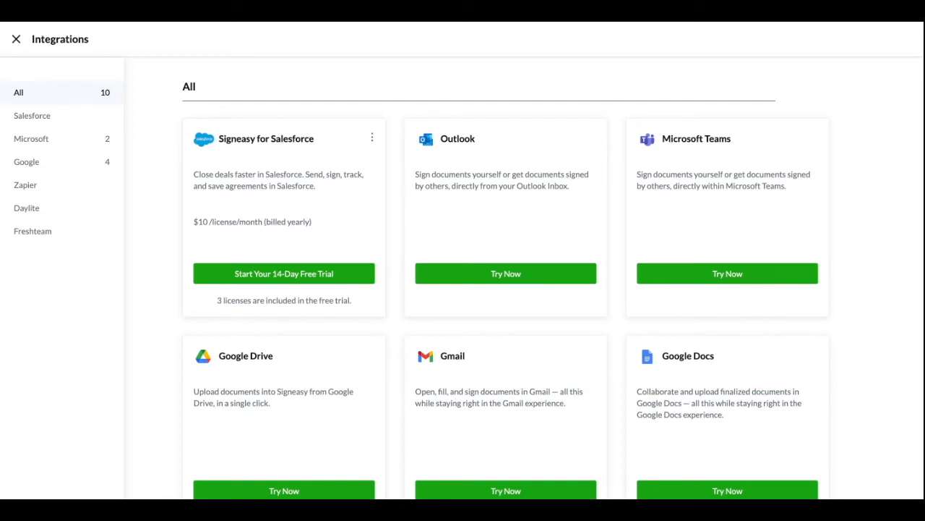
click(26, 161)
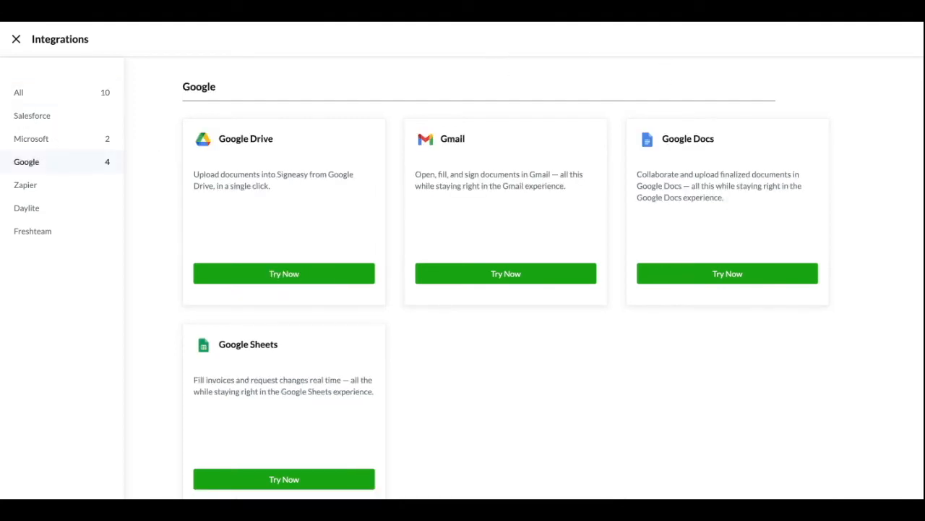
click(31, 138)
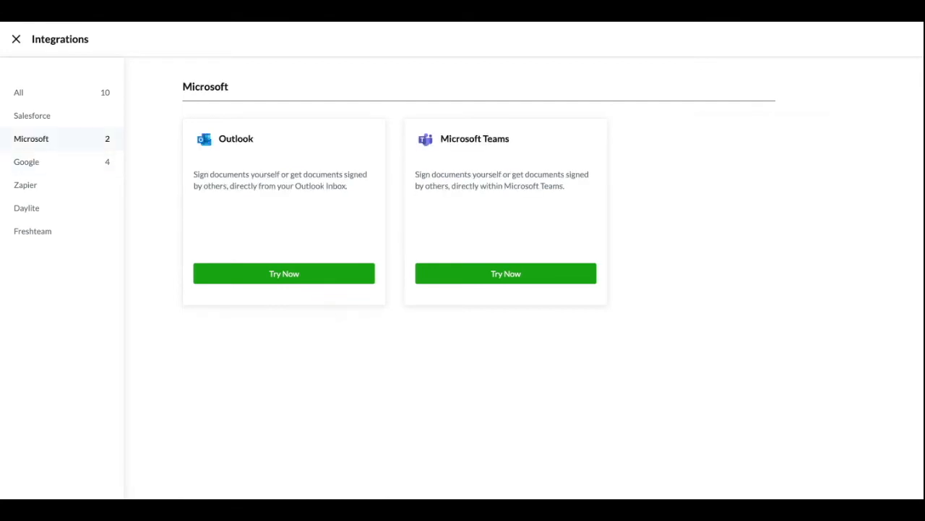
click(32, 115)
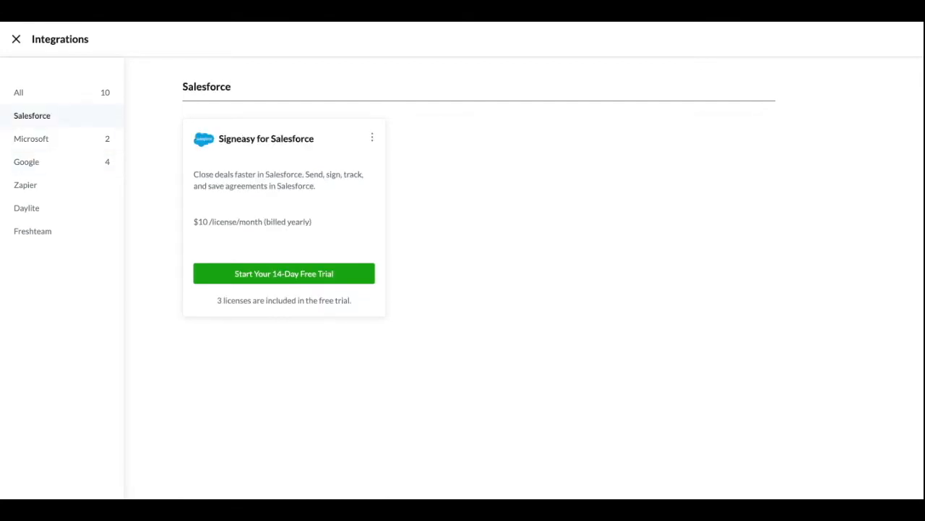
click(31, 138)
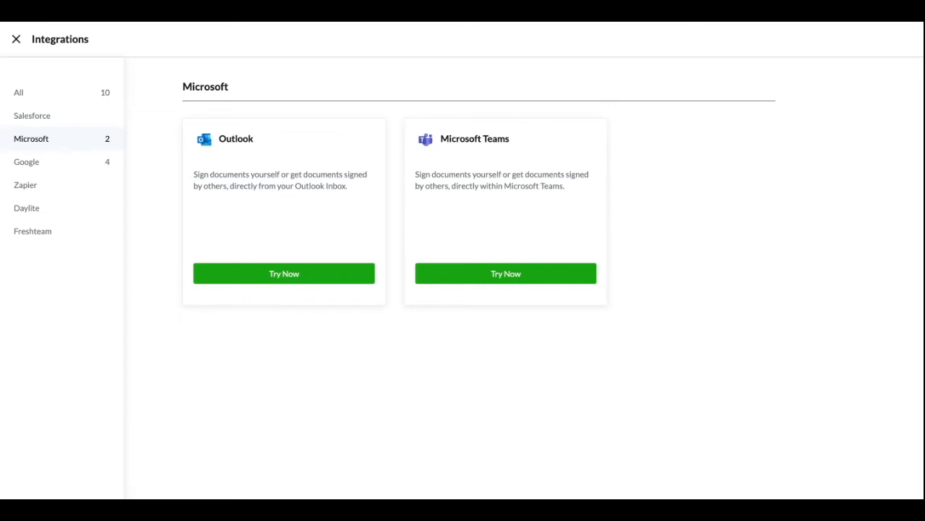
click(16, 39)
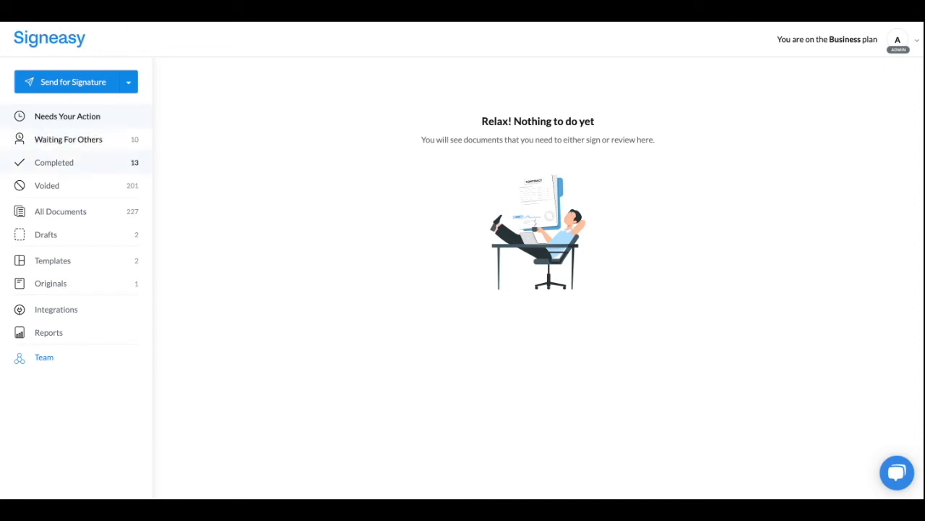
Review the Waiting For Others documents, then open the signature settings.
click(69, 138)
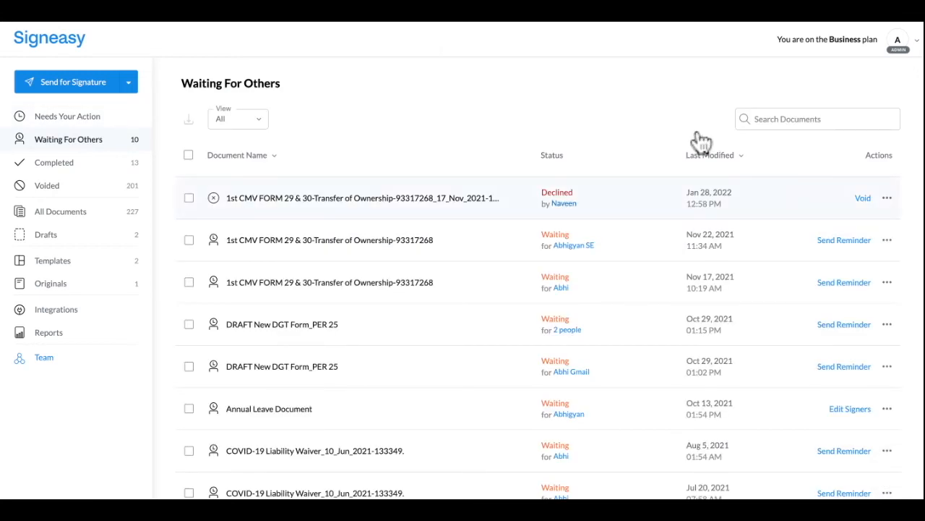
mouse_move(707, 204)
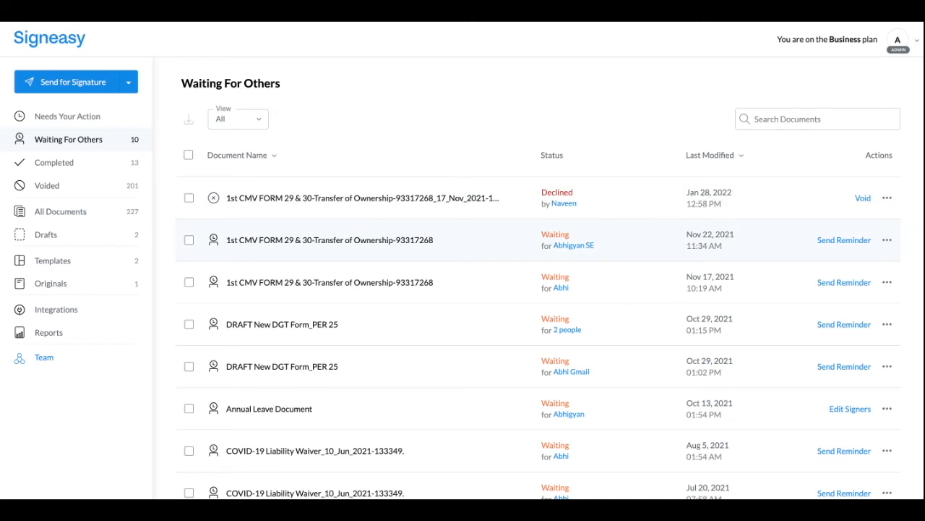
mouse_move(844, 239)
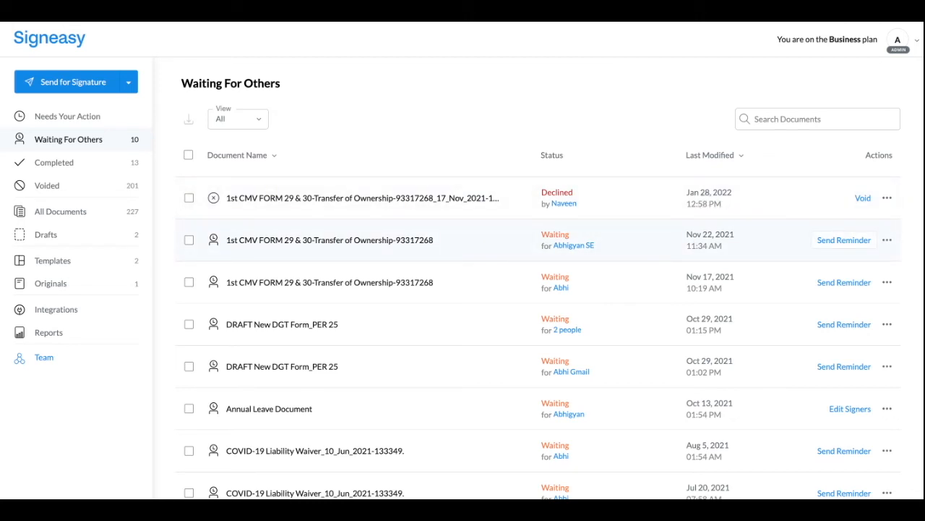
mouse_move(916, 202)
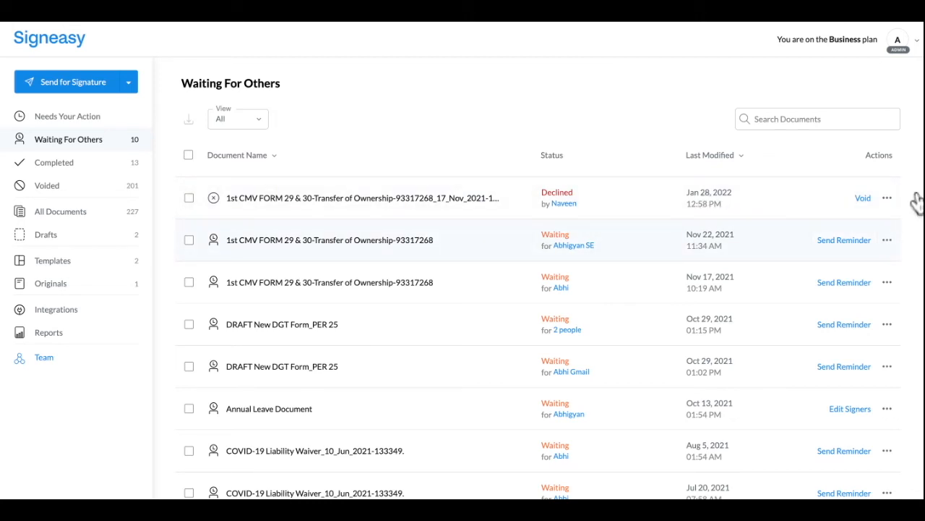
click(53, 162)
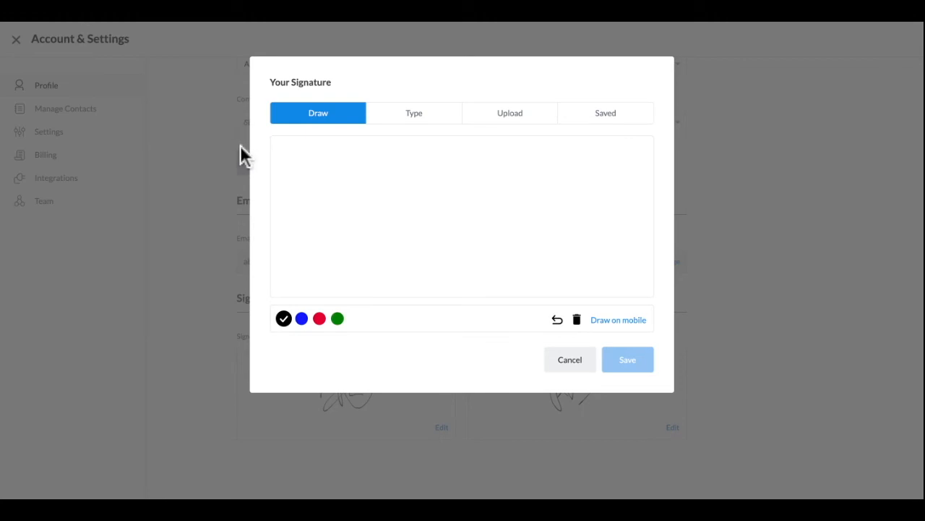
Draw a red signature without saving it, then open the Manage Team page.
drag(372, 188, 398, 289)
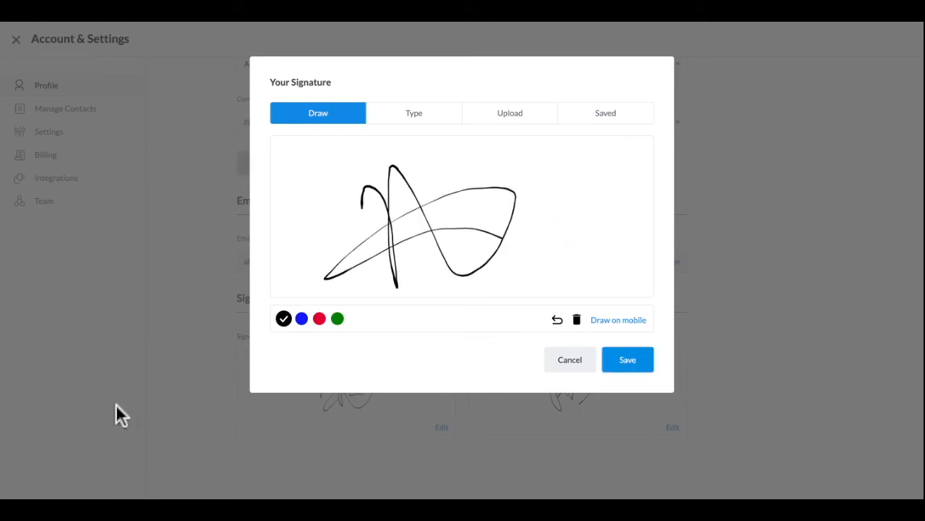
click(319, 318)
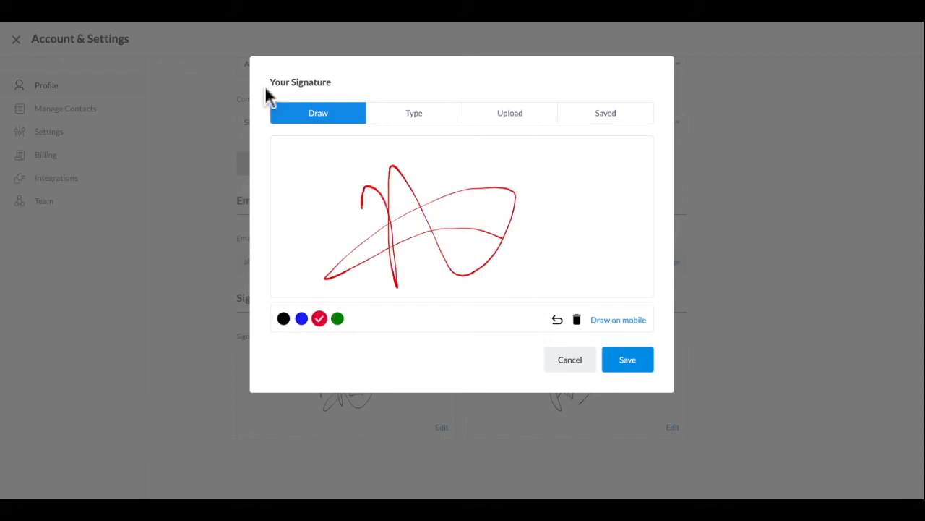
click(509, 113)
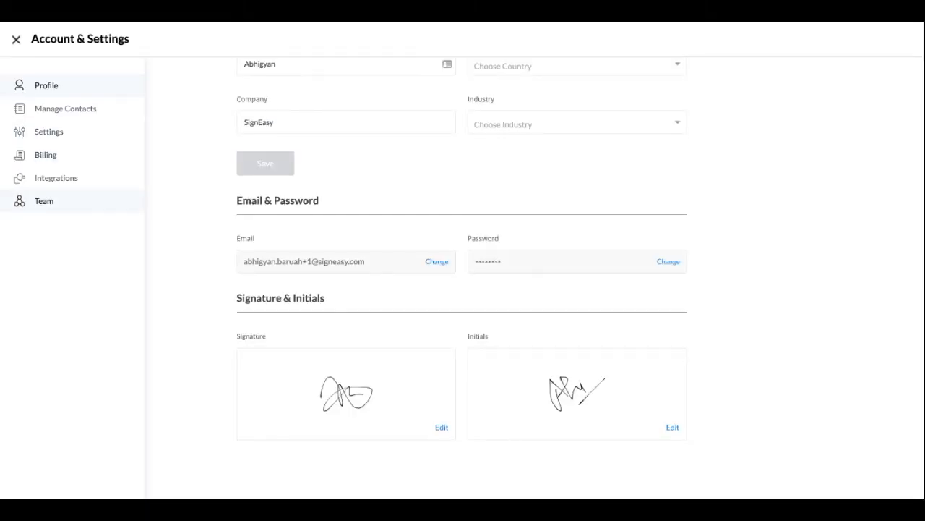
click(16, 39)
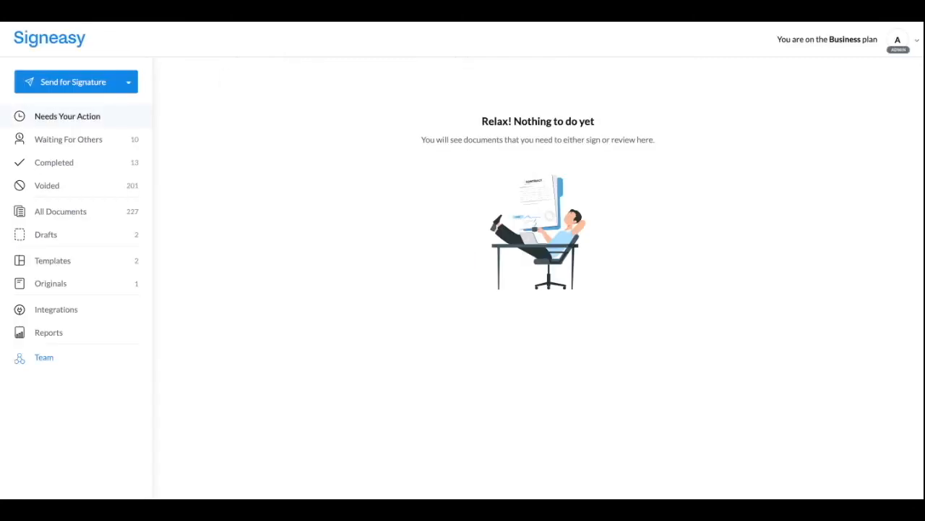
click(44, 357)
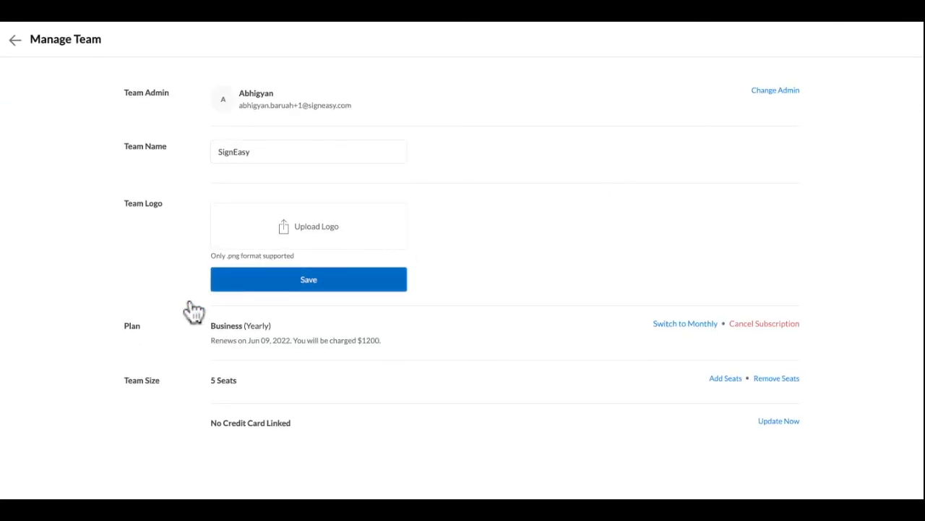